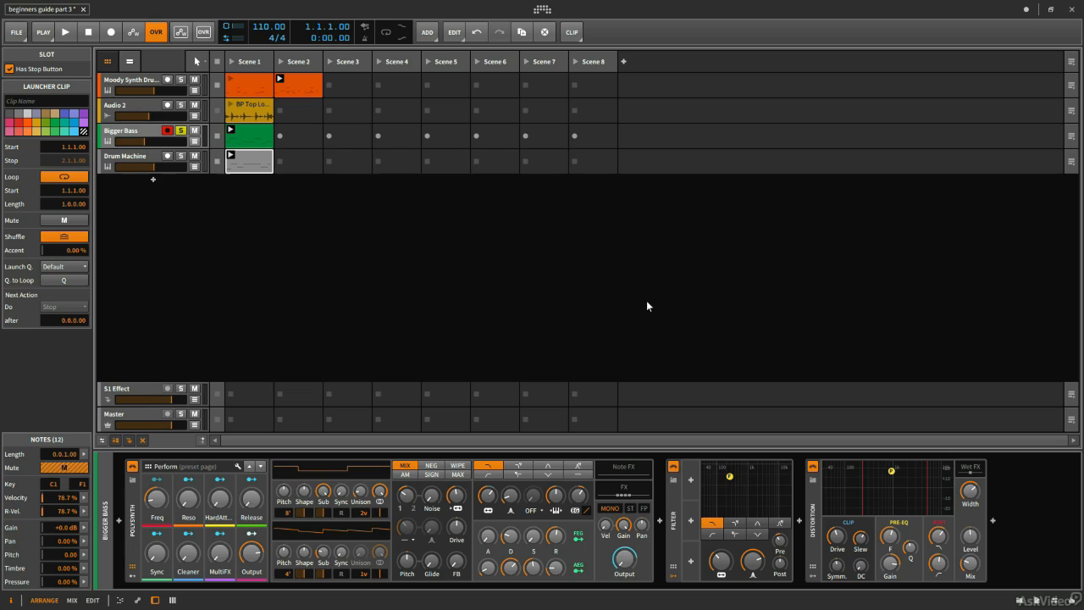
mouse_move(779, 441)
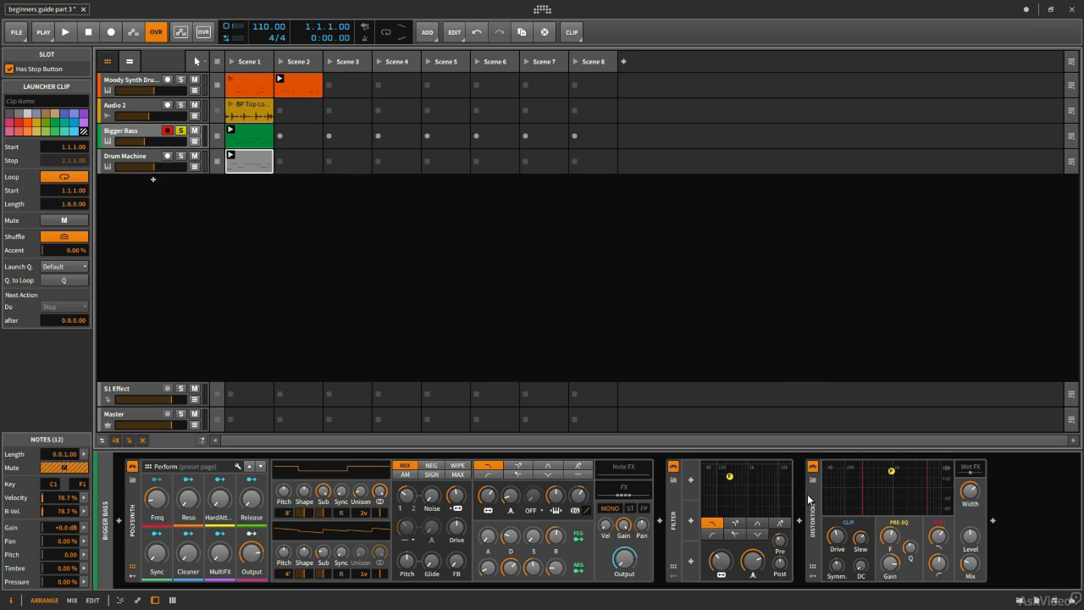
mouse_move(667, 420)
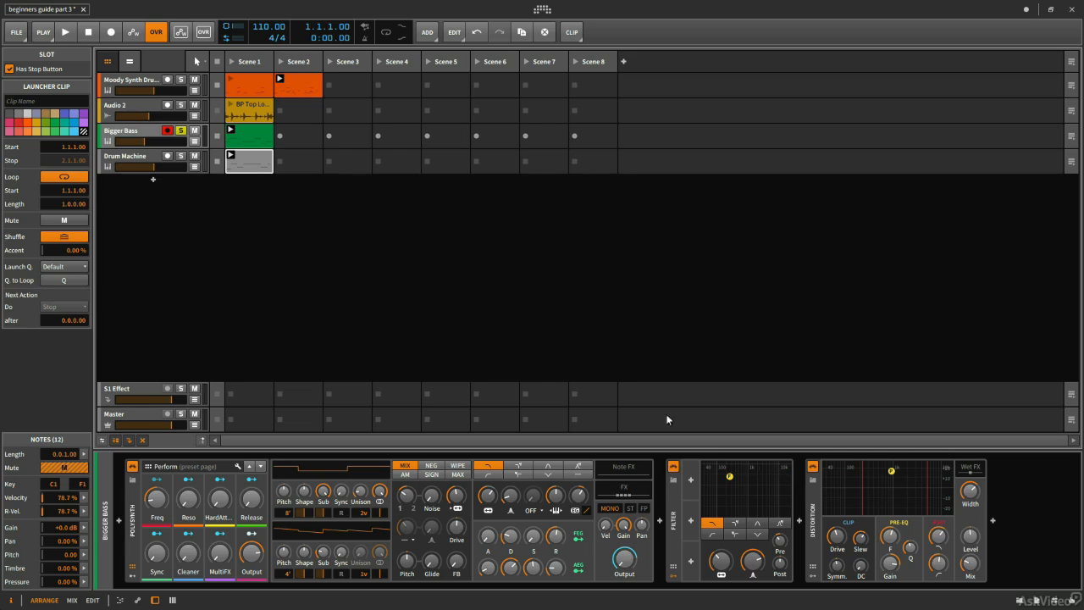
Select Beat LFO from the Distortion device's modulator browser.
left_click(64, 38)
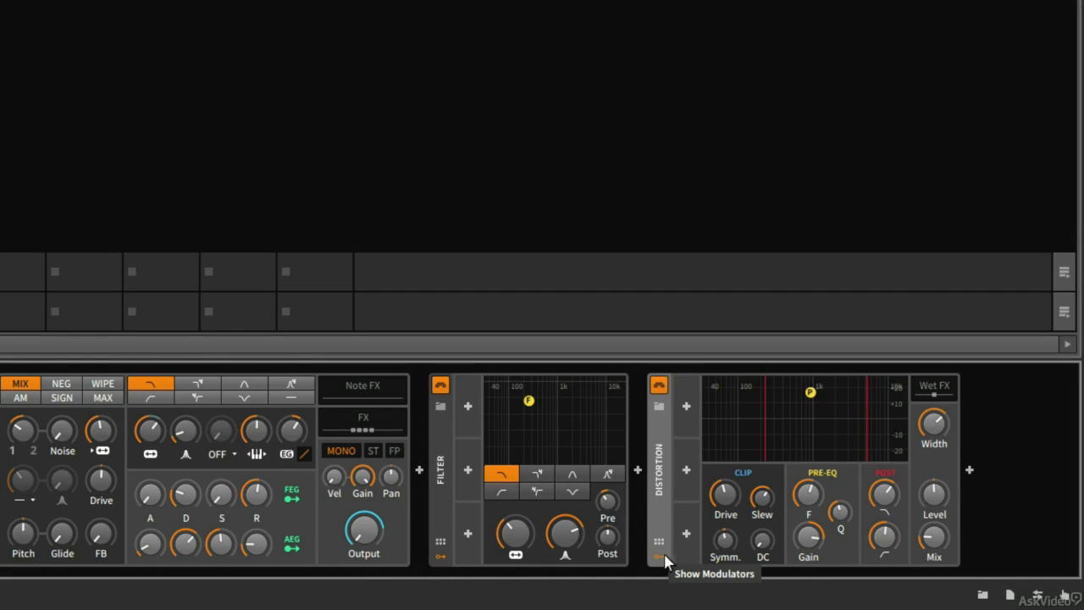
mouse_move(686, 435)
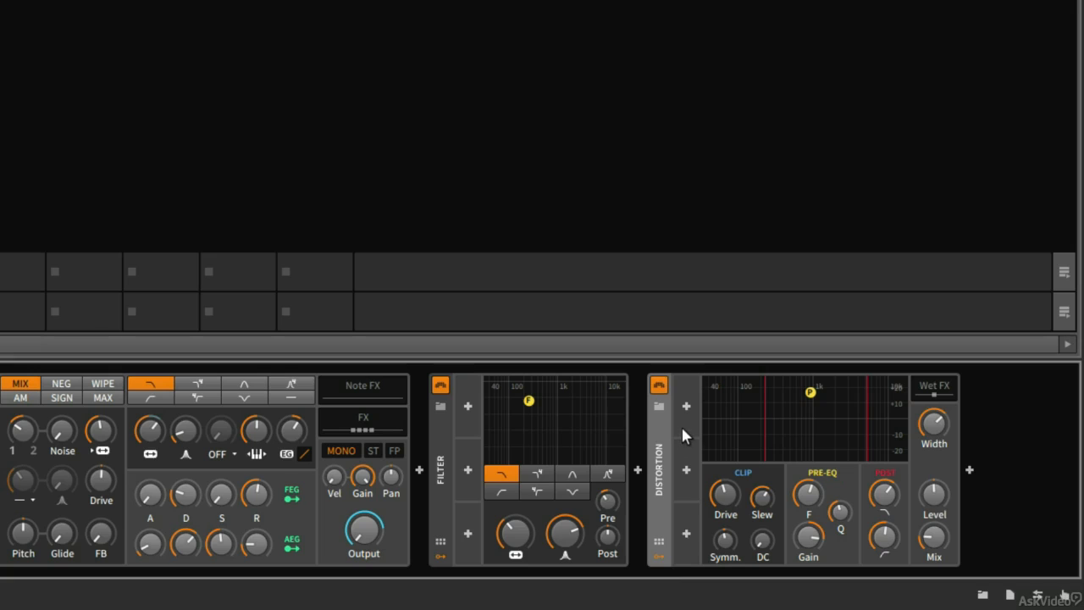
mouse_move(865, 530)
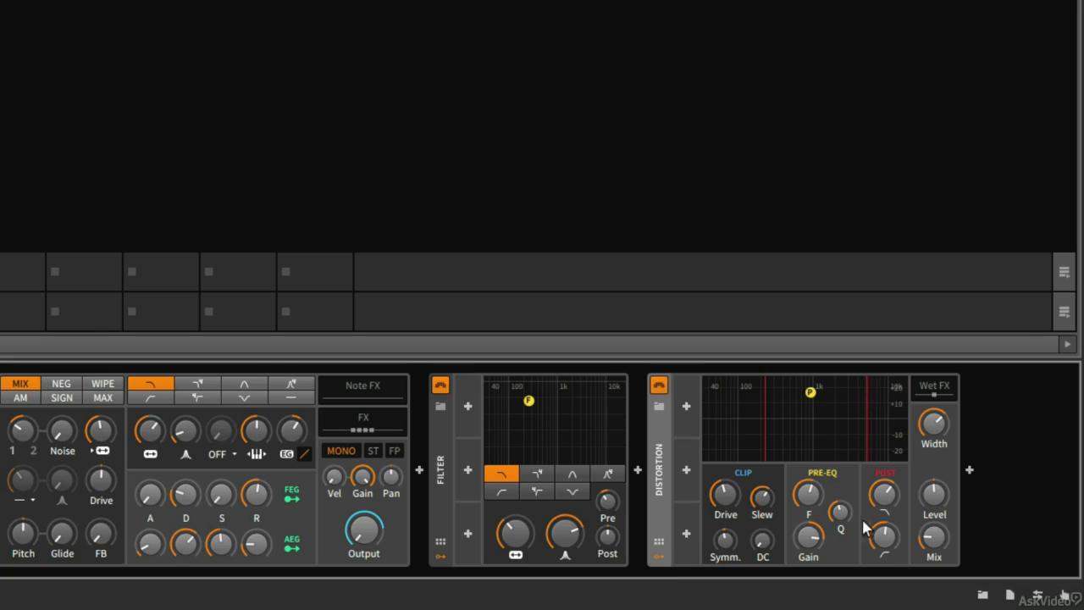
mouse_move(692, 439)
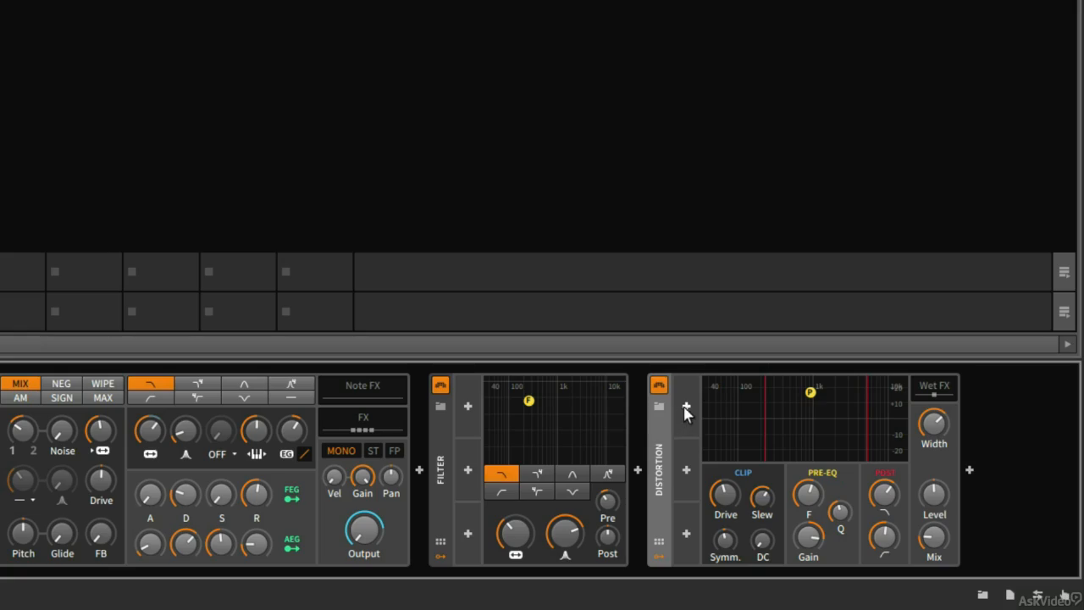
left_click(688, 412)
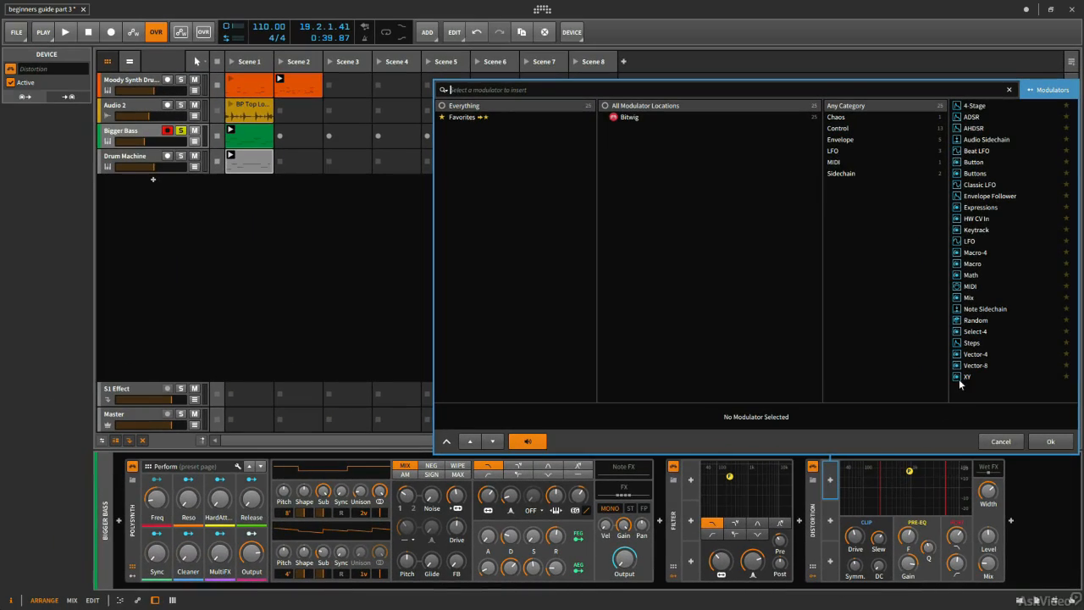
mouse_move(1001, 274)
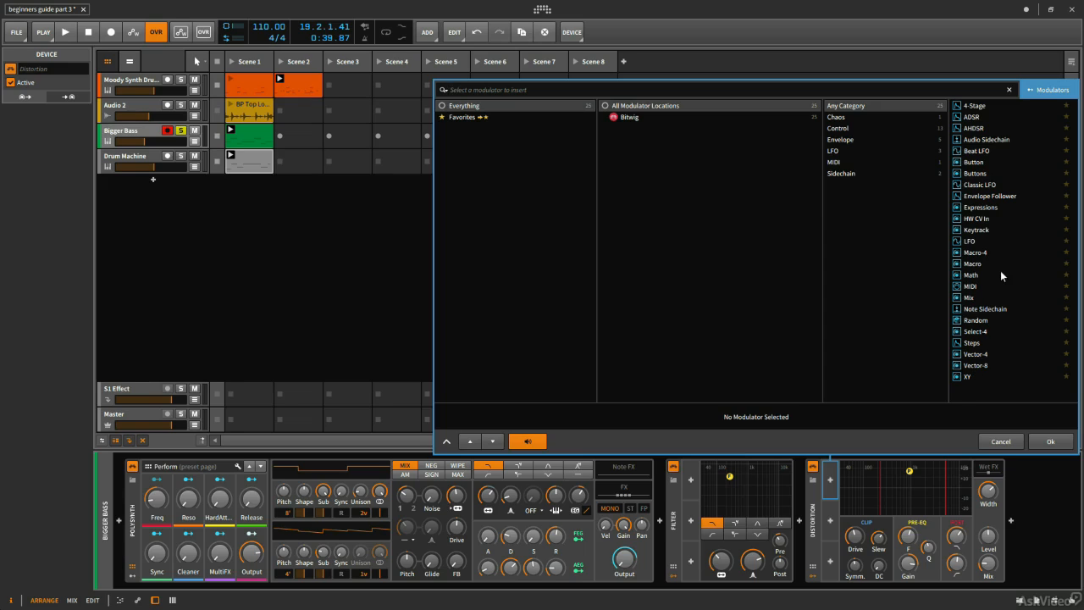
mouse_move(1011, 508)
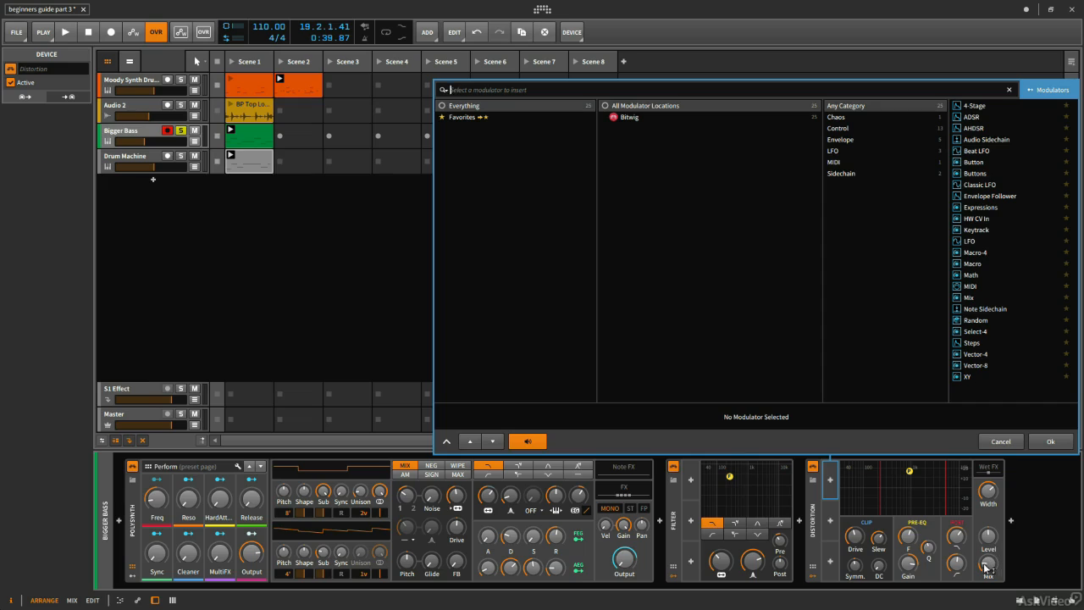
mouse_move(986, 569)
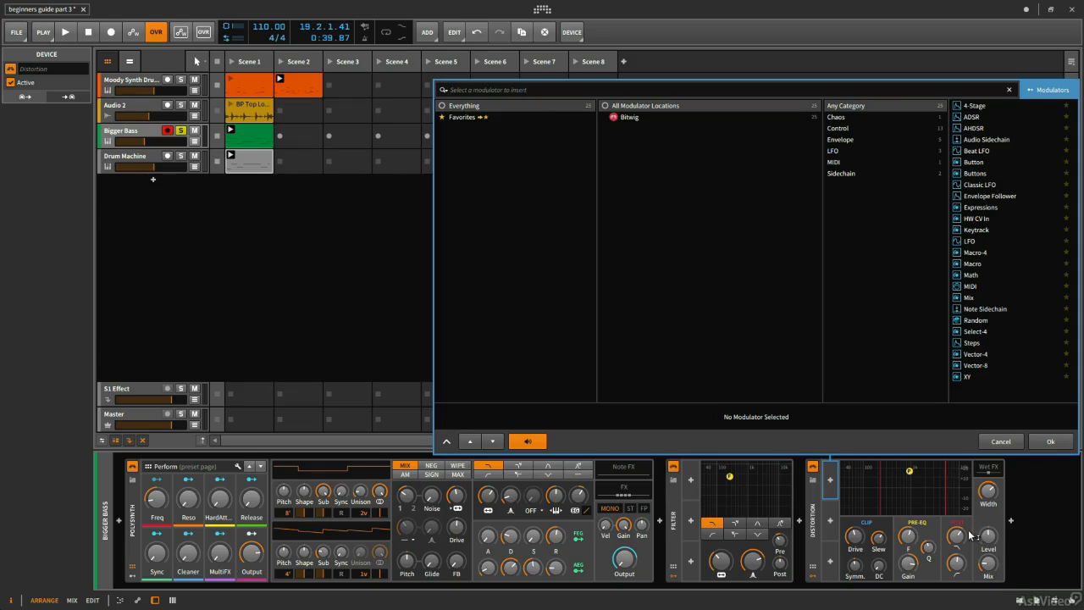
mouse_move(1009, 279)
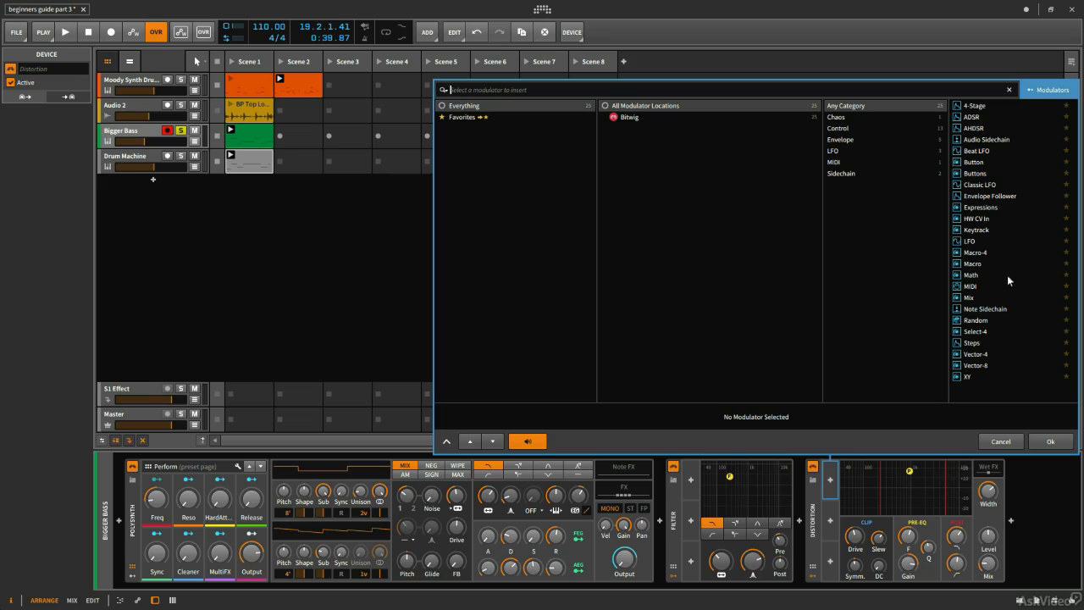
mouse_move(1009, 163)
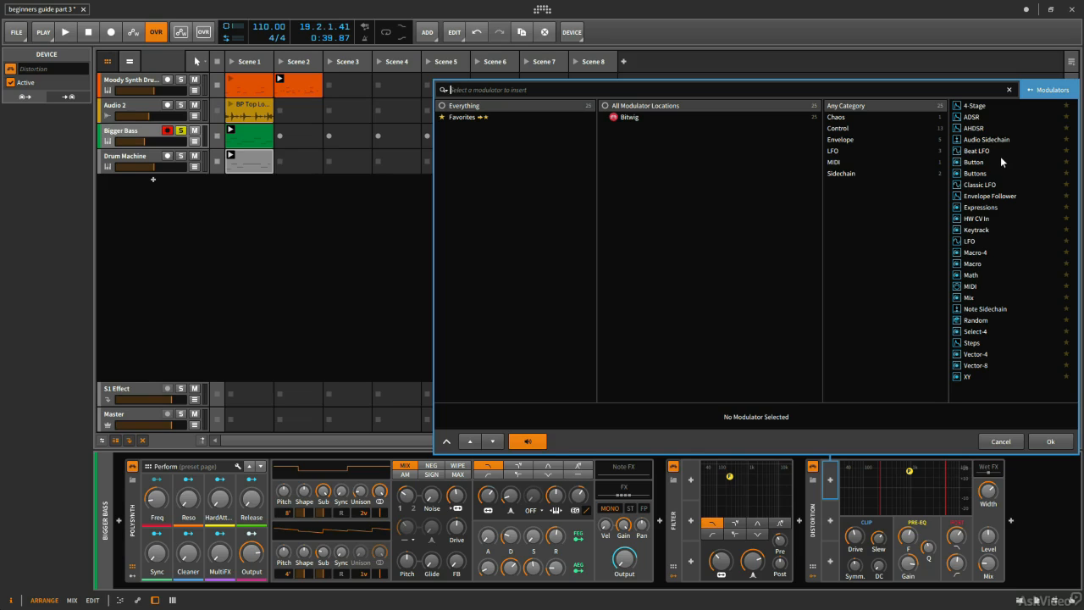
mouse_move(986, 166)
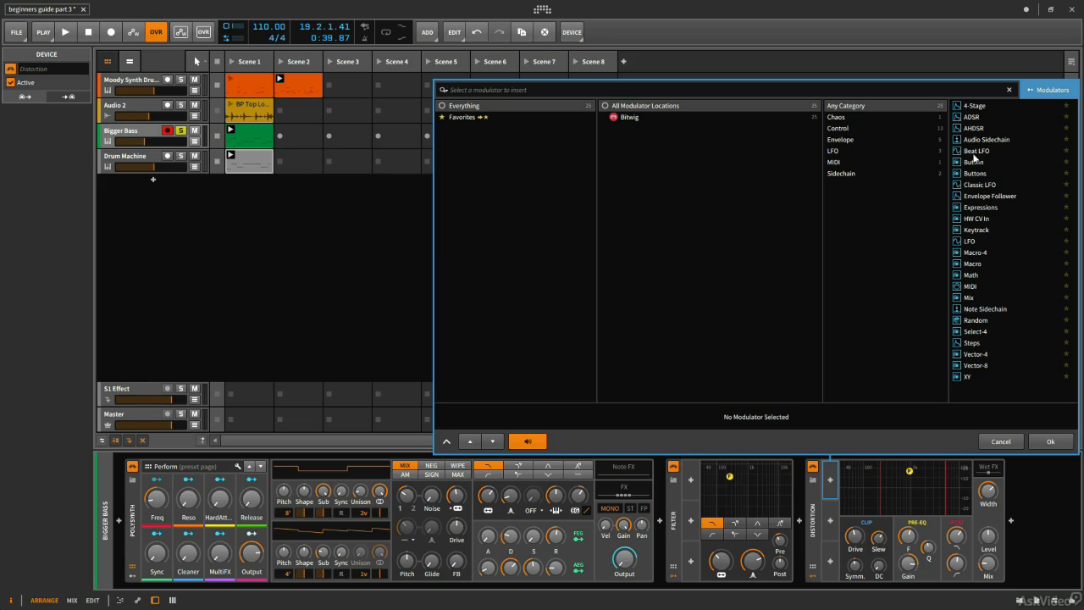
left_click(982, 149)
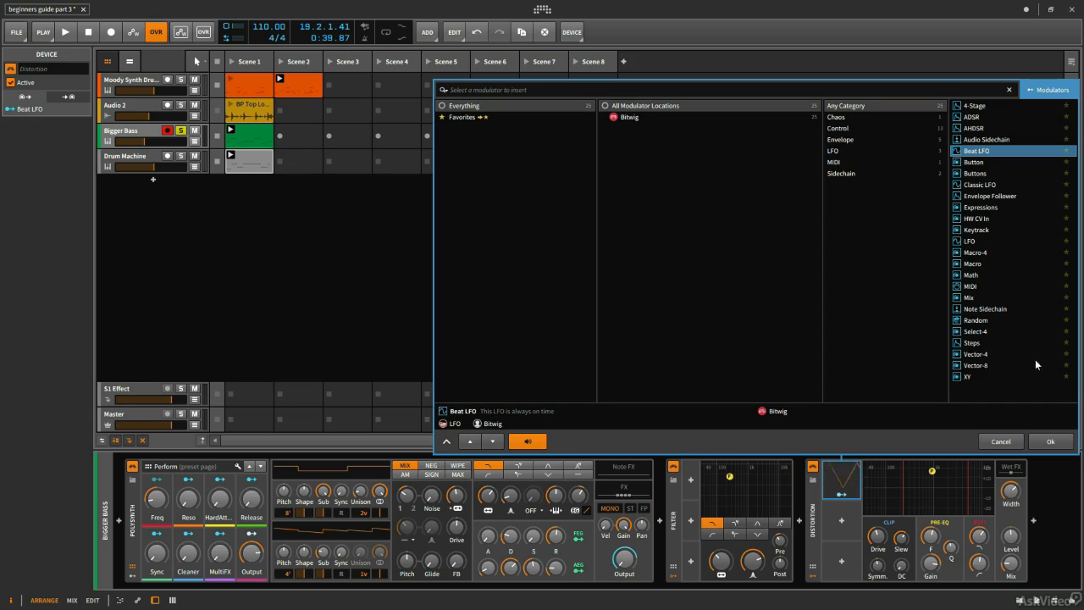
Confirm inserting the Beat LFO into the Distortion's modulator slot.
left_click(1001, 441)
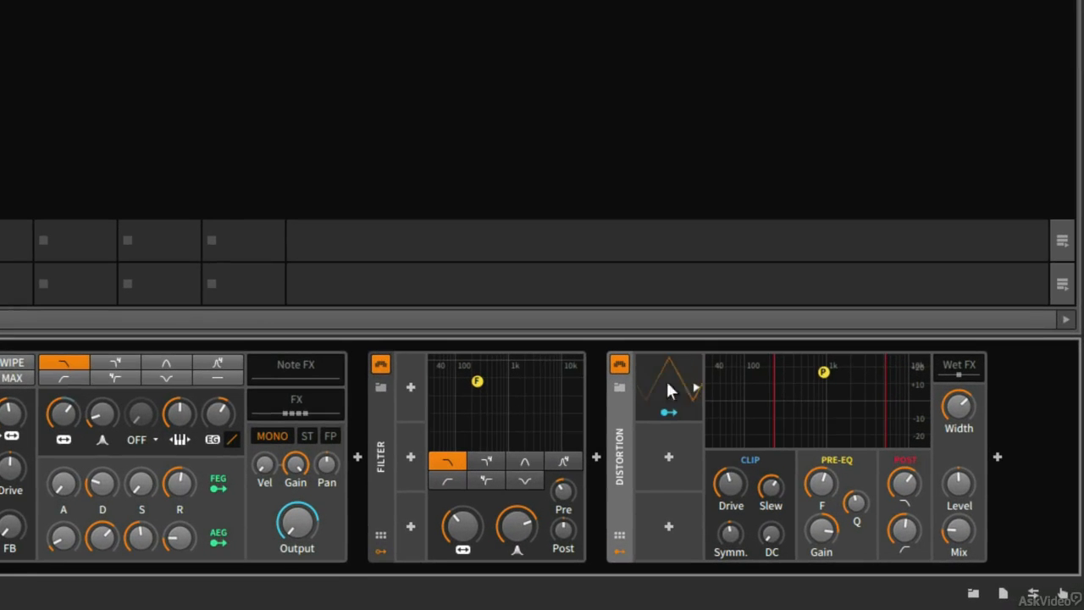
left_click(667, 388)
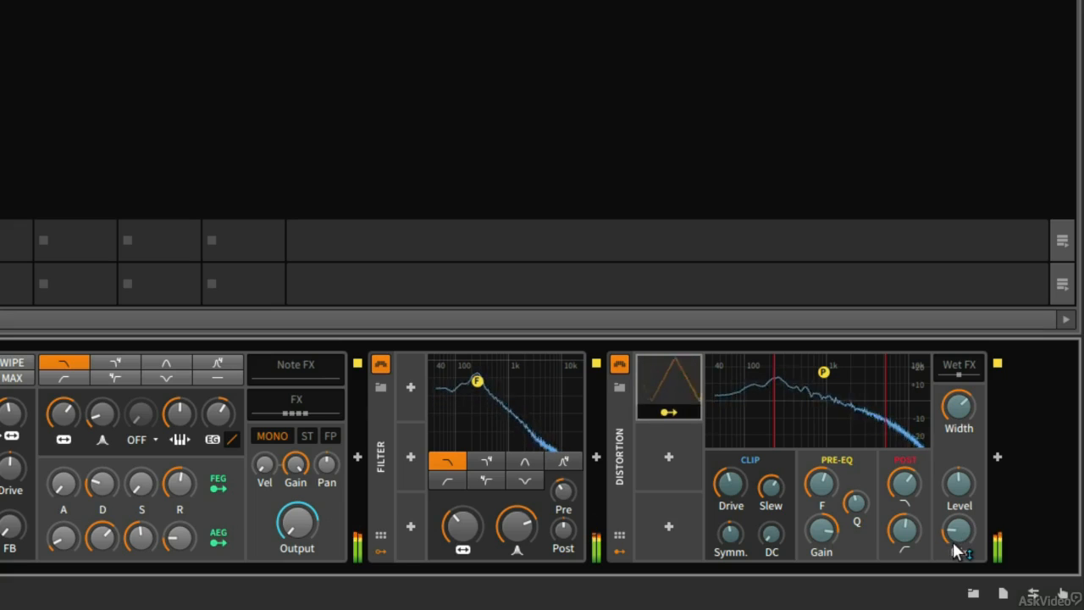
Set the Beat LFO's modulation depth on the Distortion Mix knob.
left_click_drag(958, 531, 958, 542)
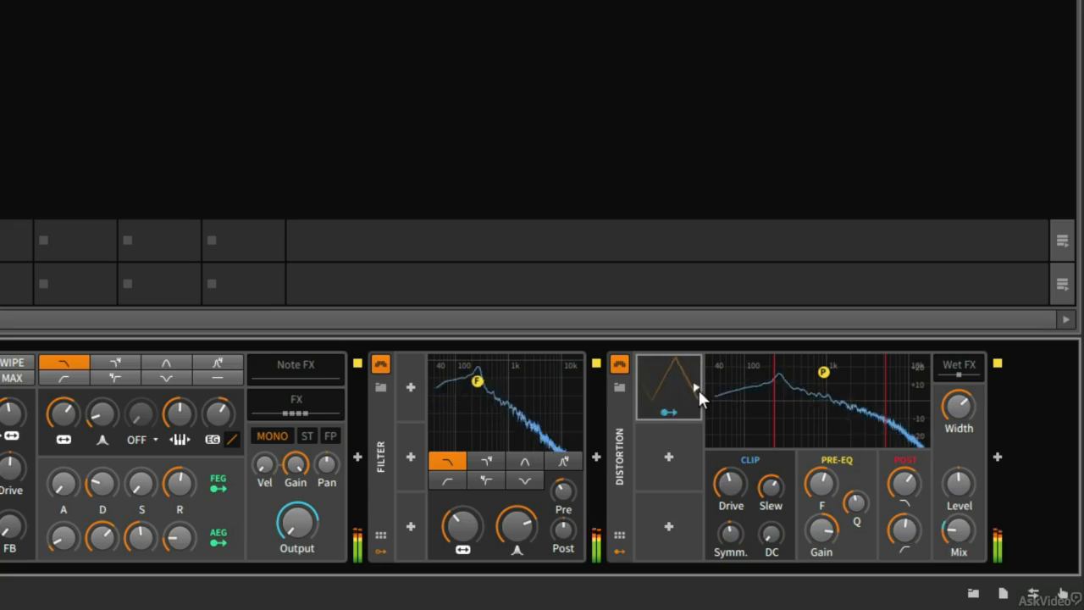
Expand the Beat LFO panel and fine-tune its modulation depth on Mix.
left_click(667, 389)
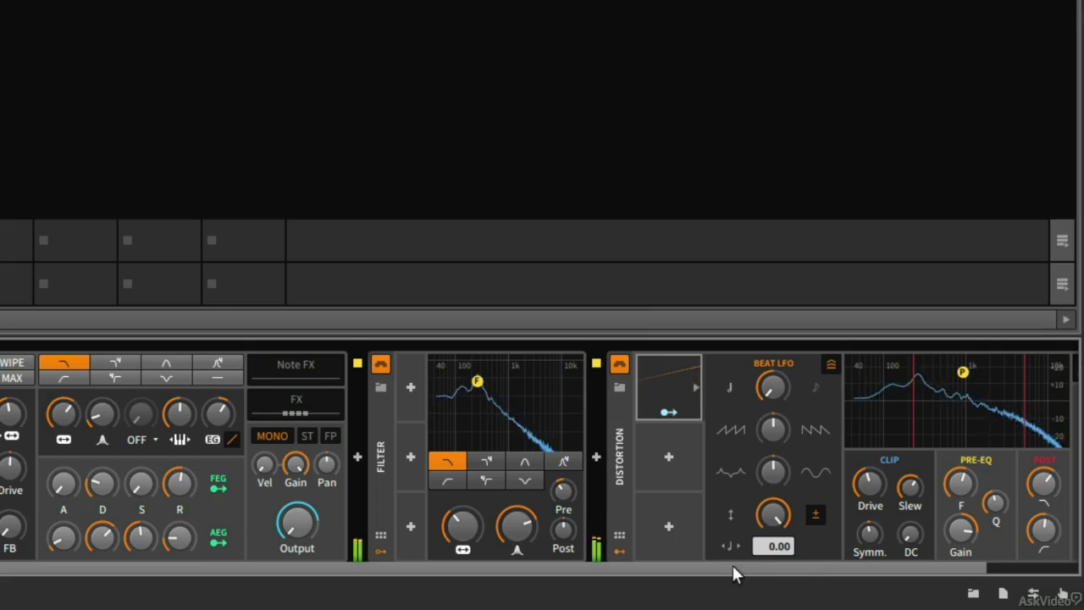
scroll("right", 3)
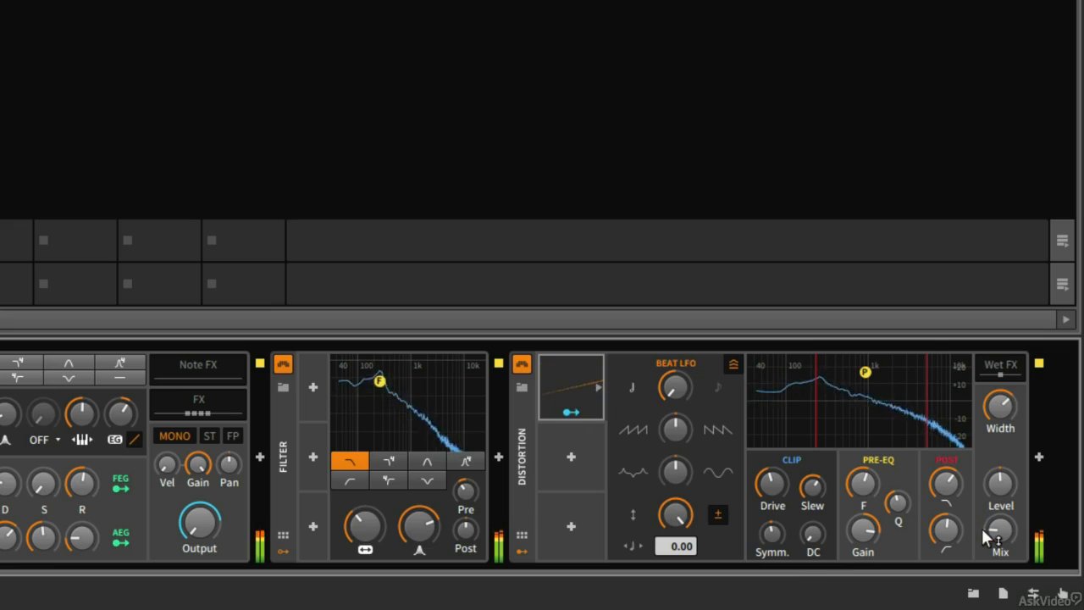
left_click_drag(999, 529, 999, 542)
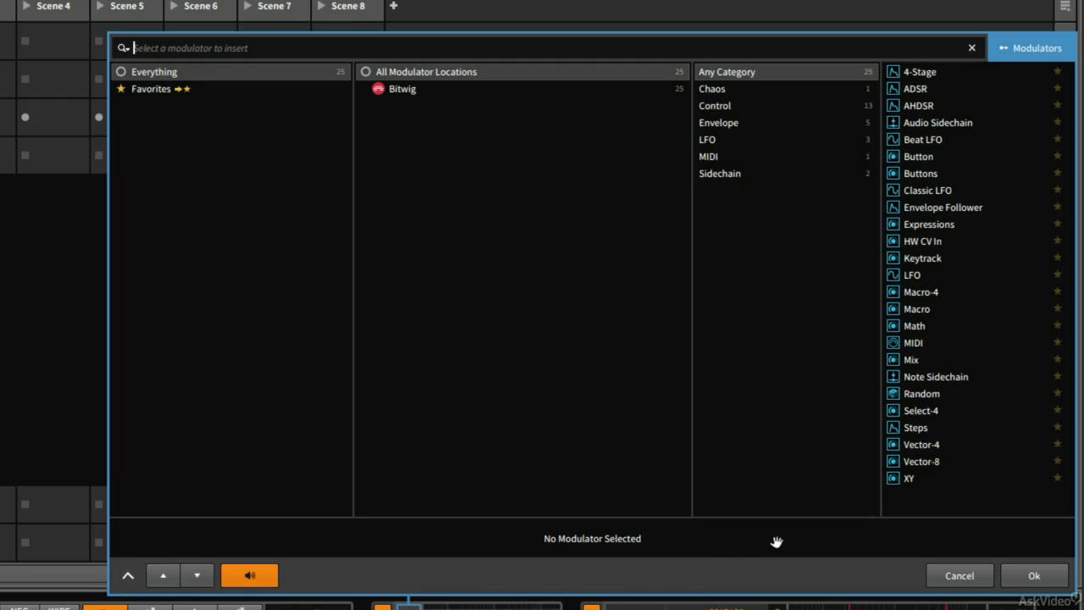
mouse_move(966, 258)
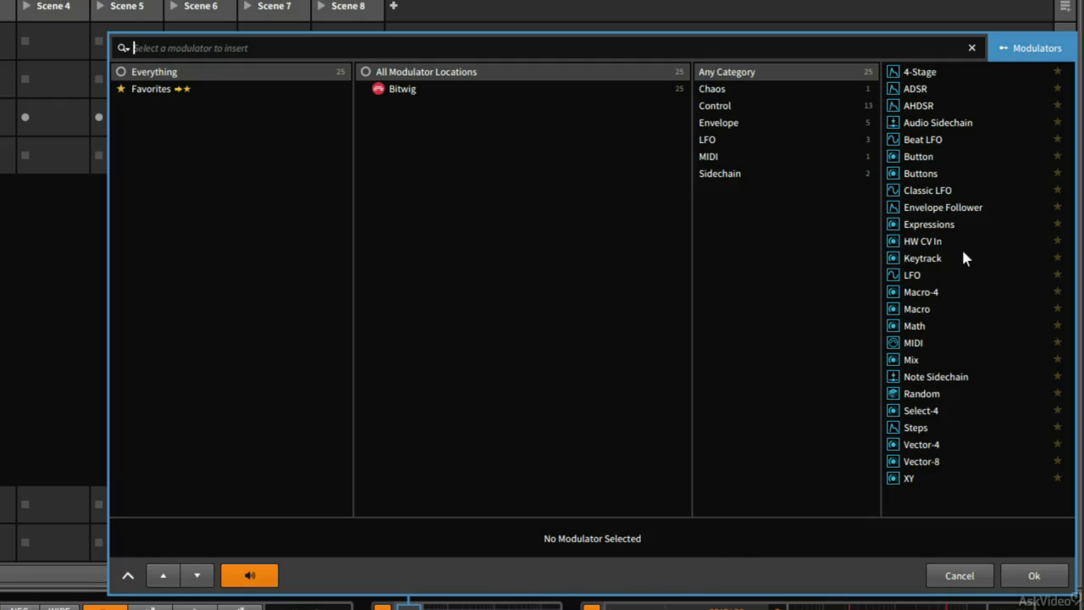
Insert an Envelope Follower into the Filter device's modulator slot.
left_click(942, 206)
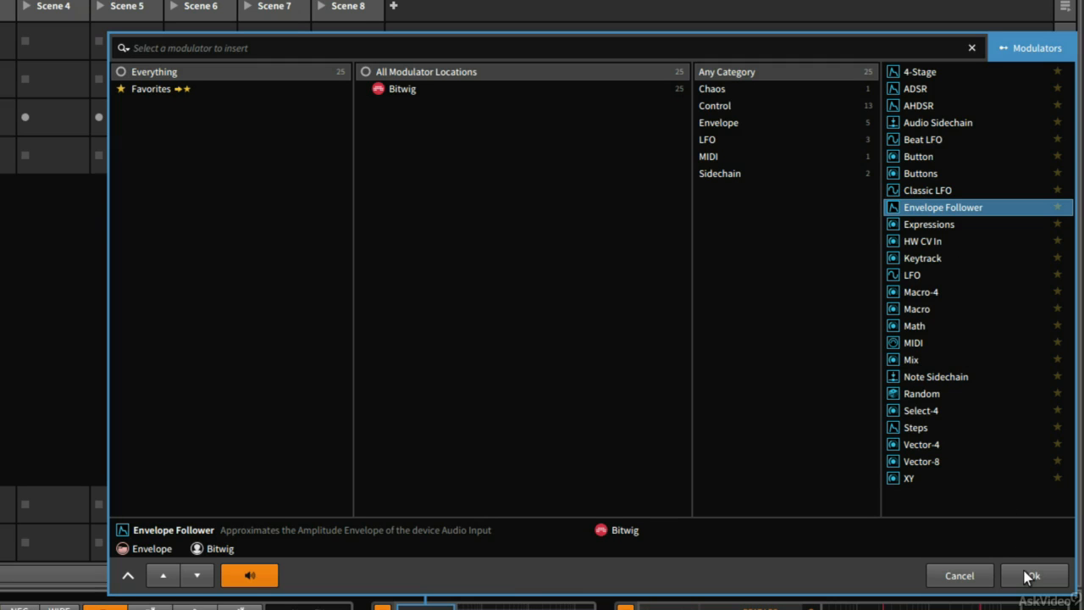
left_click(1033, 576)
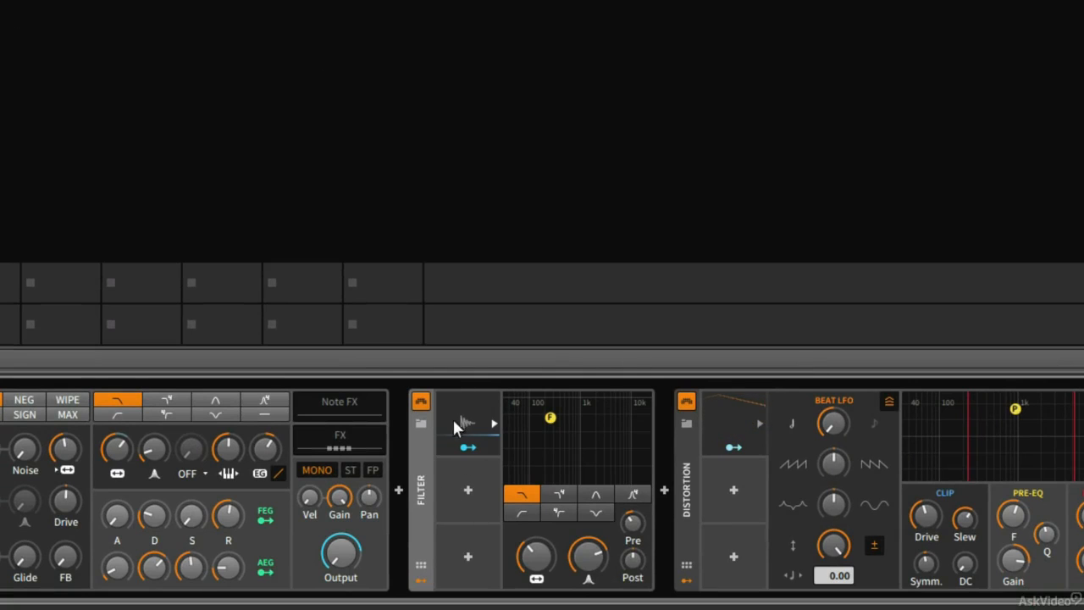
Expand the Envelope Follower panel and adjust its Attack time.
left_click(466, 437)
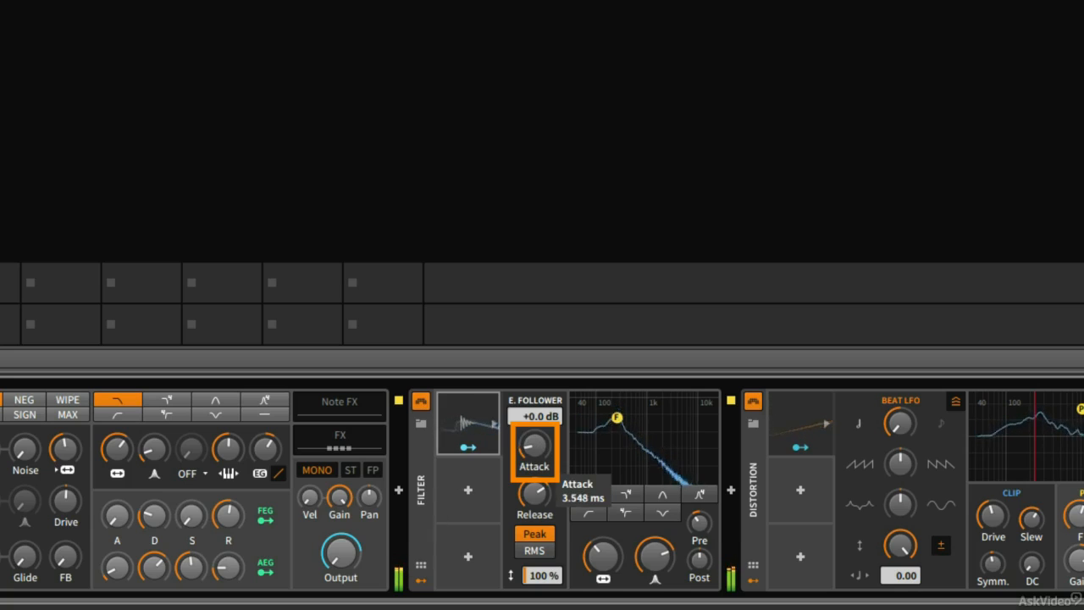
left_click_drag(534, 447, 533, 464)
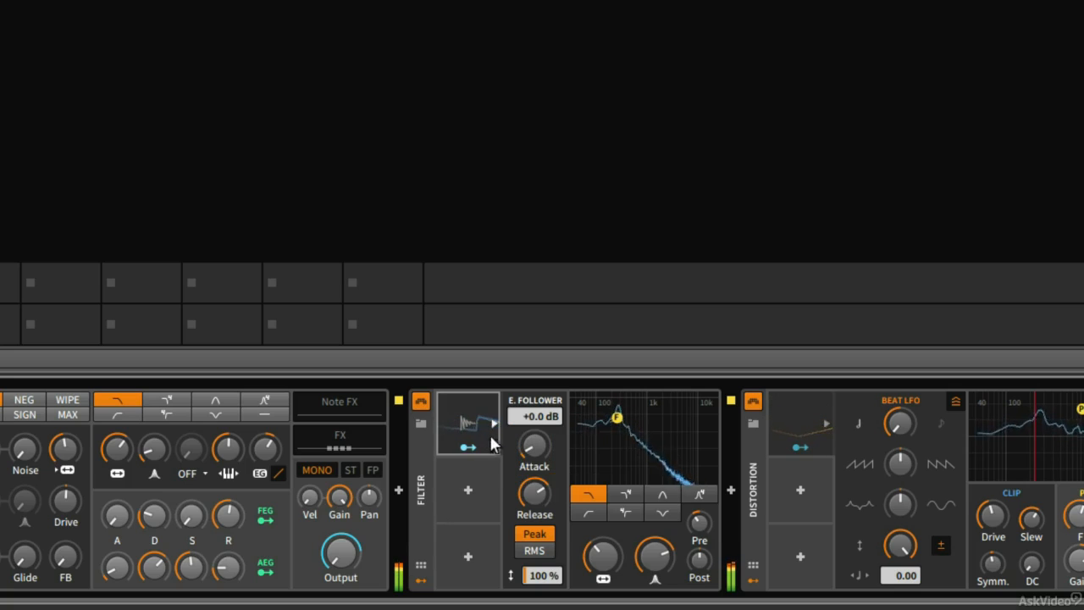
mouse_move(512, 464)
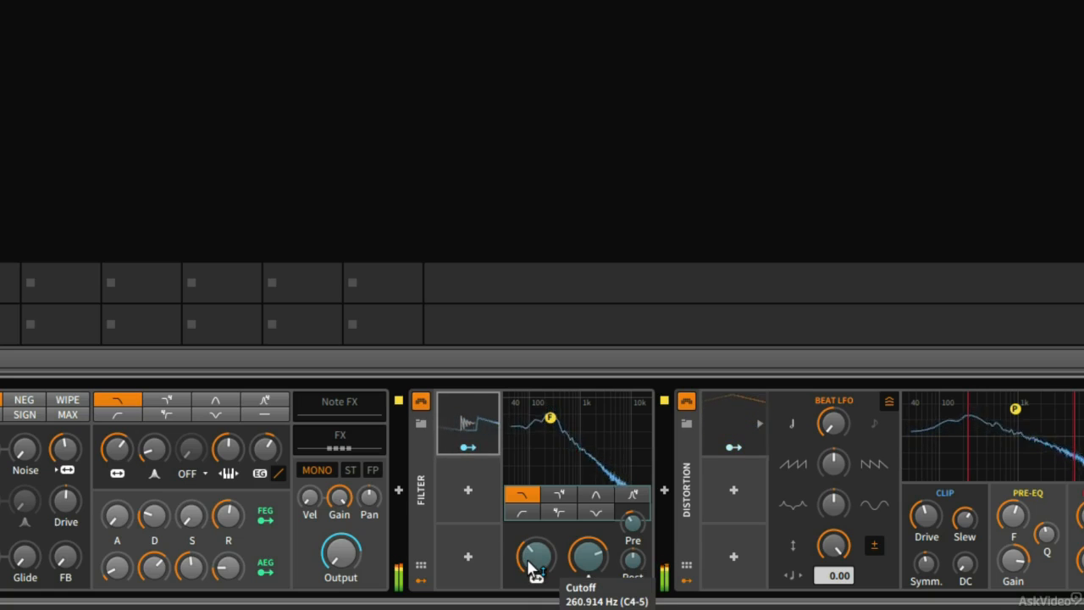
Lower the Filter Cutoff and set the Envelope Follower's modulation depth on it.
left_click_drag(535, 556, 536, 568)
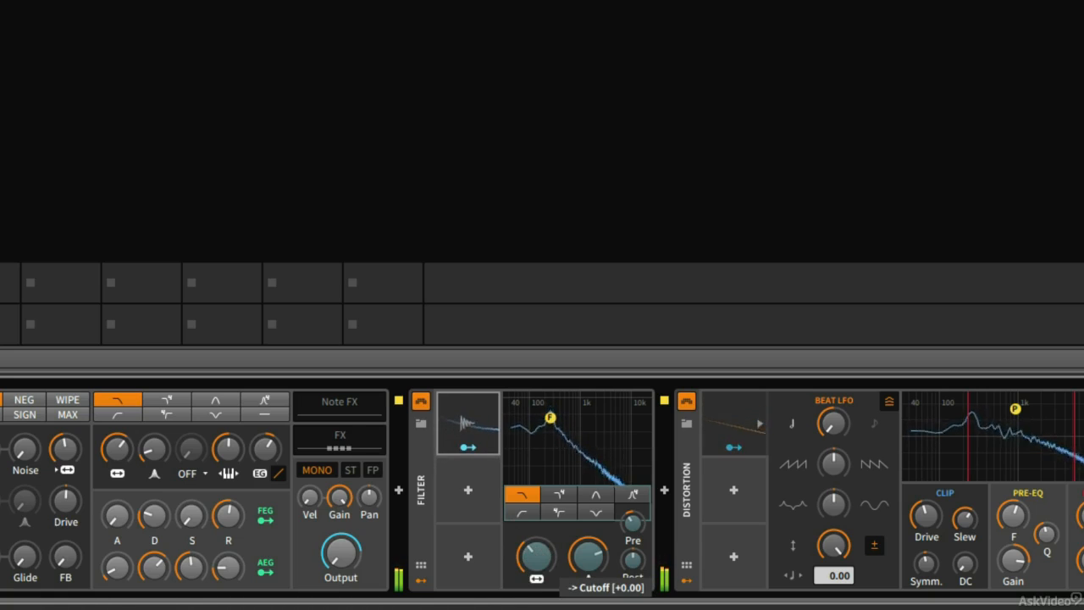
left_click_drag(535, 558, 535, 542)
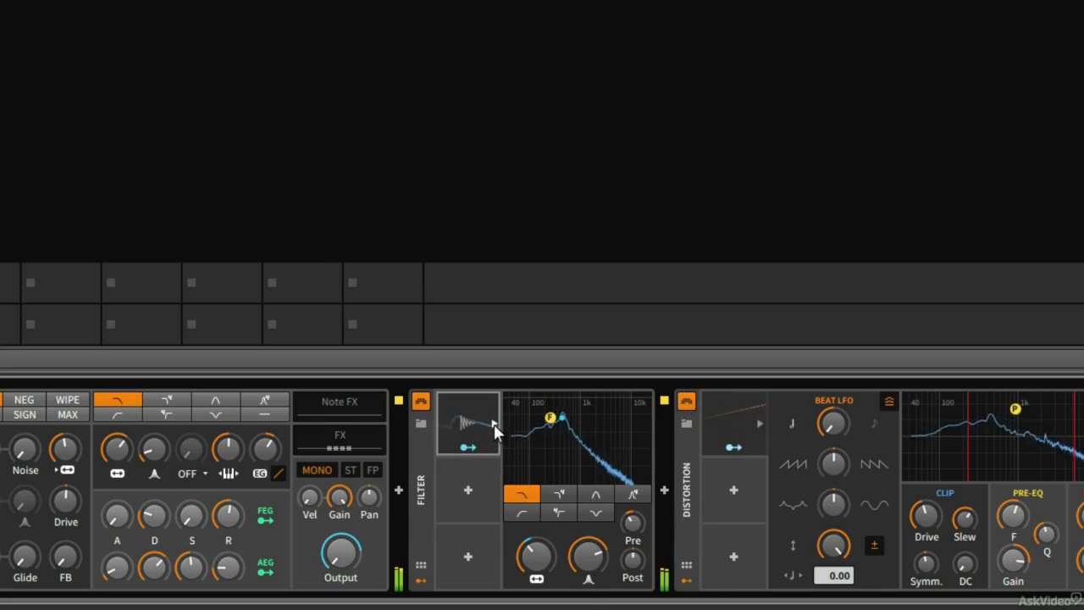
Raise the Envelope Follower's Release to about 17 ms.
left_click(494, 430)
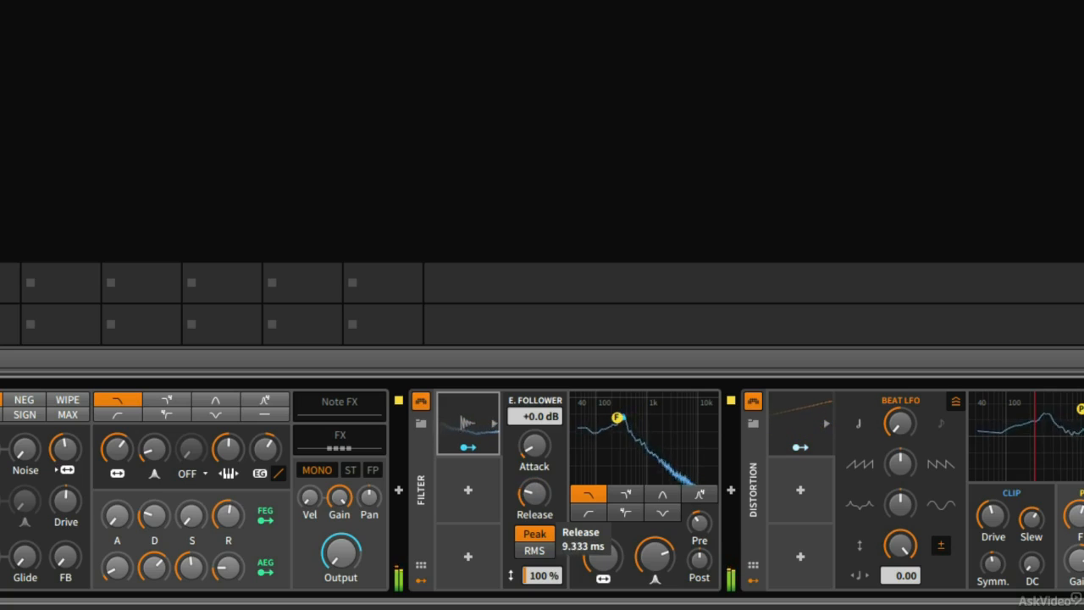
left_click_drag(535, 495, 535, 508)
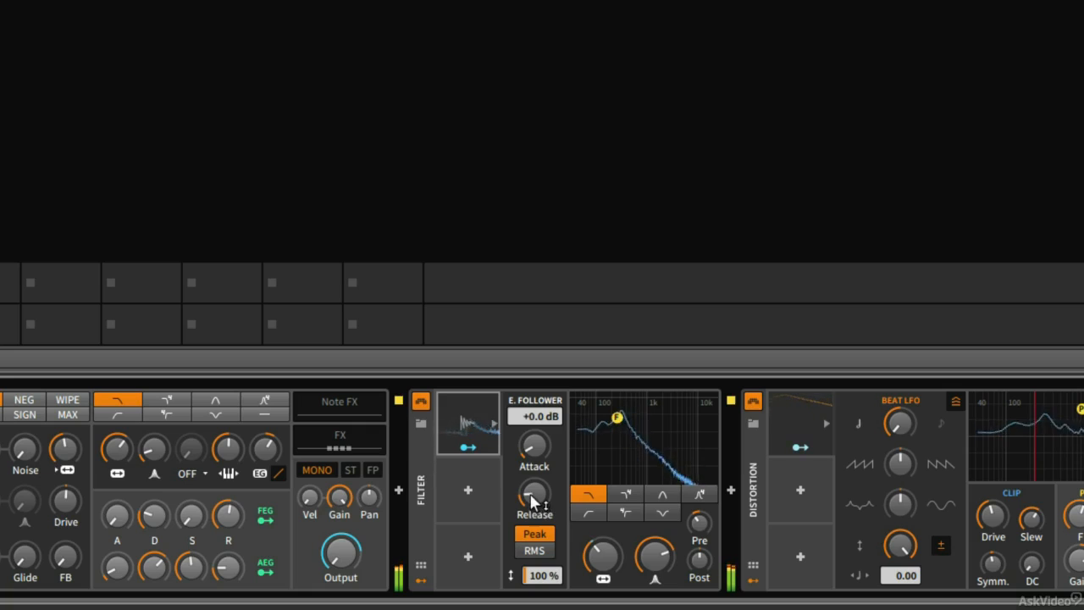
left_click_drag(533, 495, 534, 508)
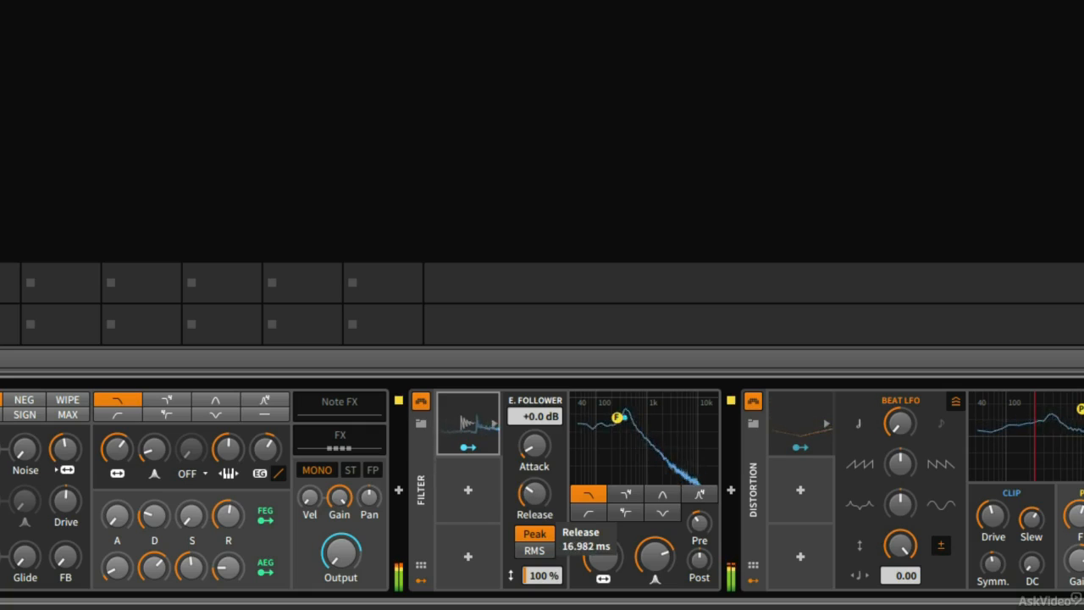